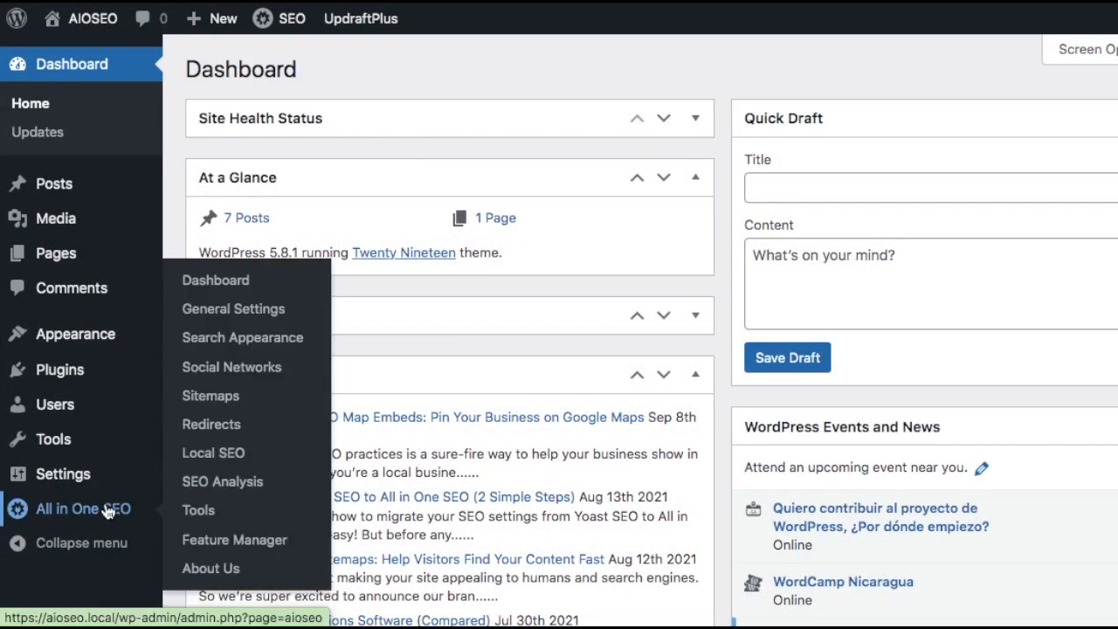
Go to All in One SEO Tools, glance at Database Tools, and land on the Robots.txt Editor.
left_click(199, 510)
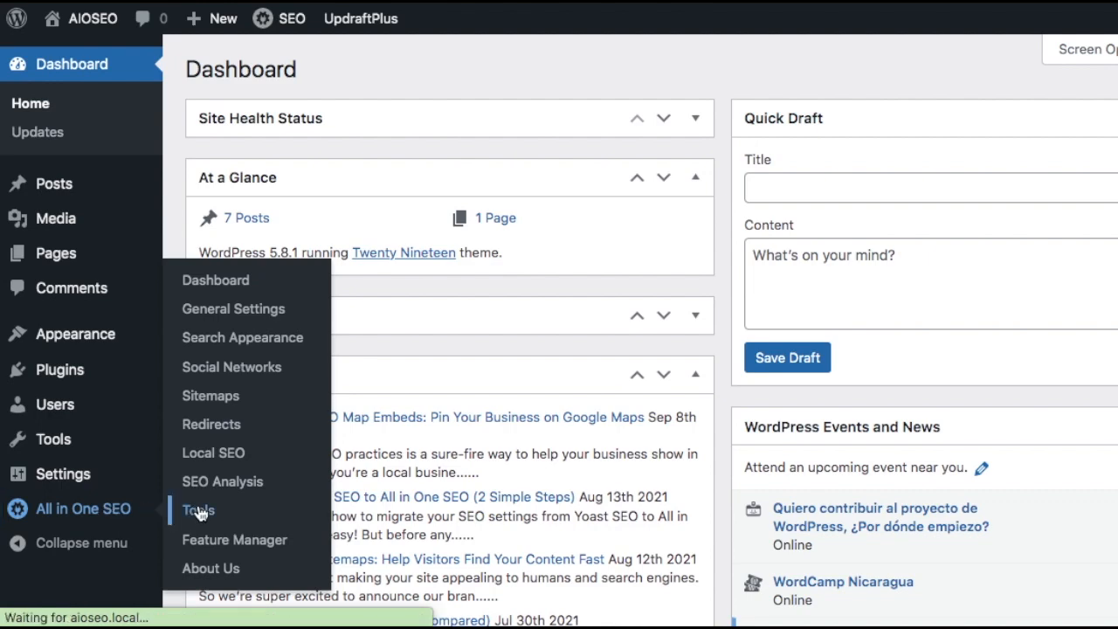
left_click(197, 510)
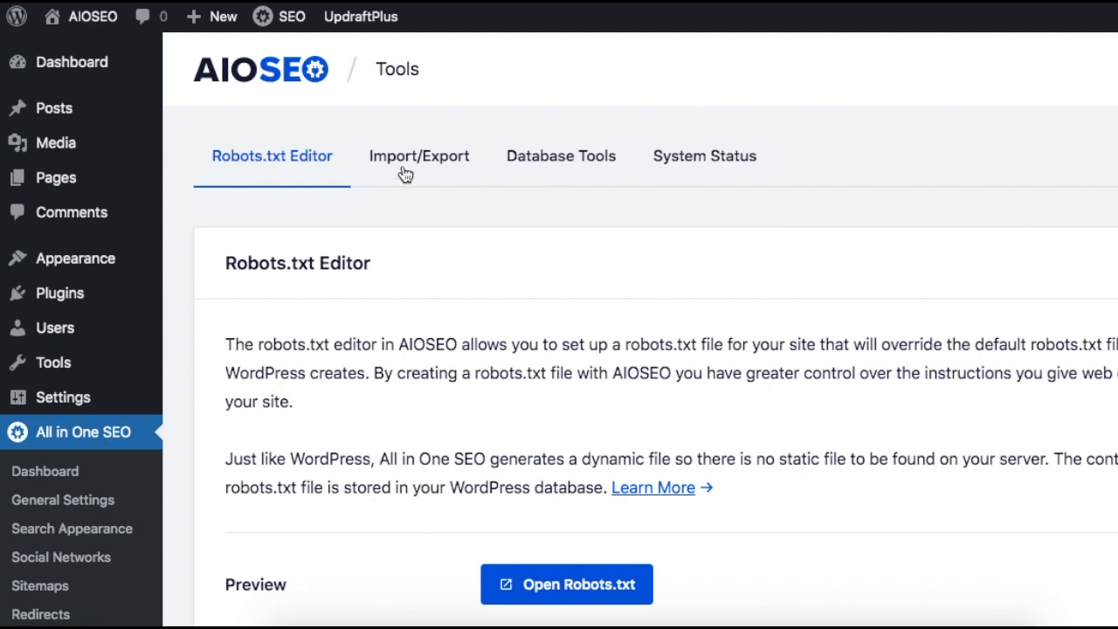
left_click(559, 155)
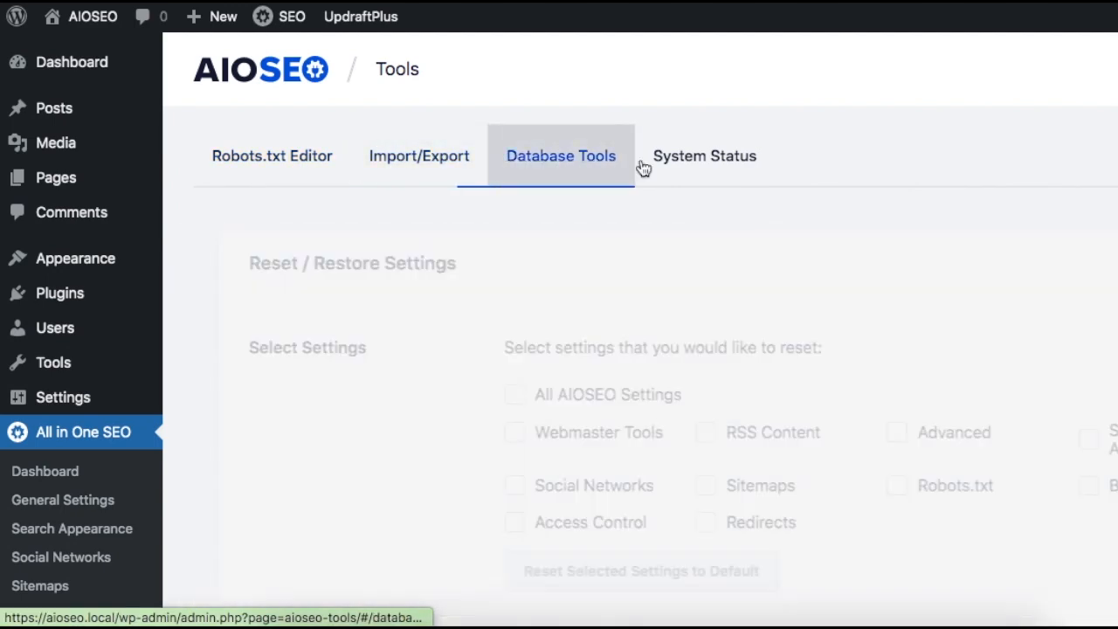
left_click(273, 156)
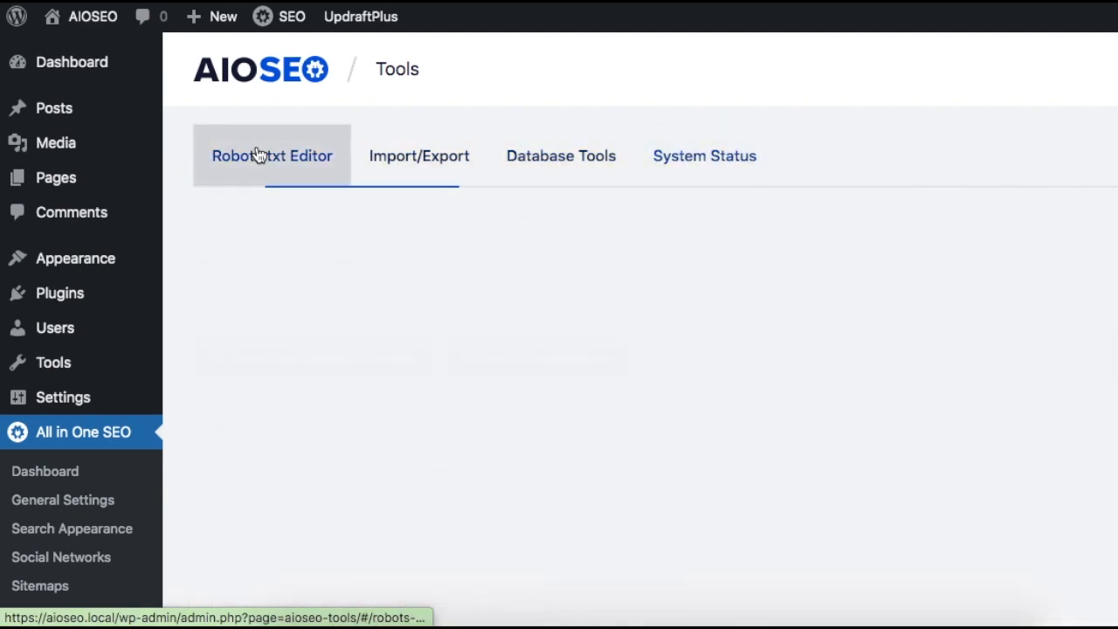
left_click(273, 155)
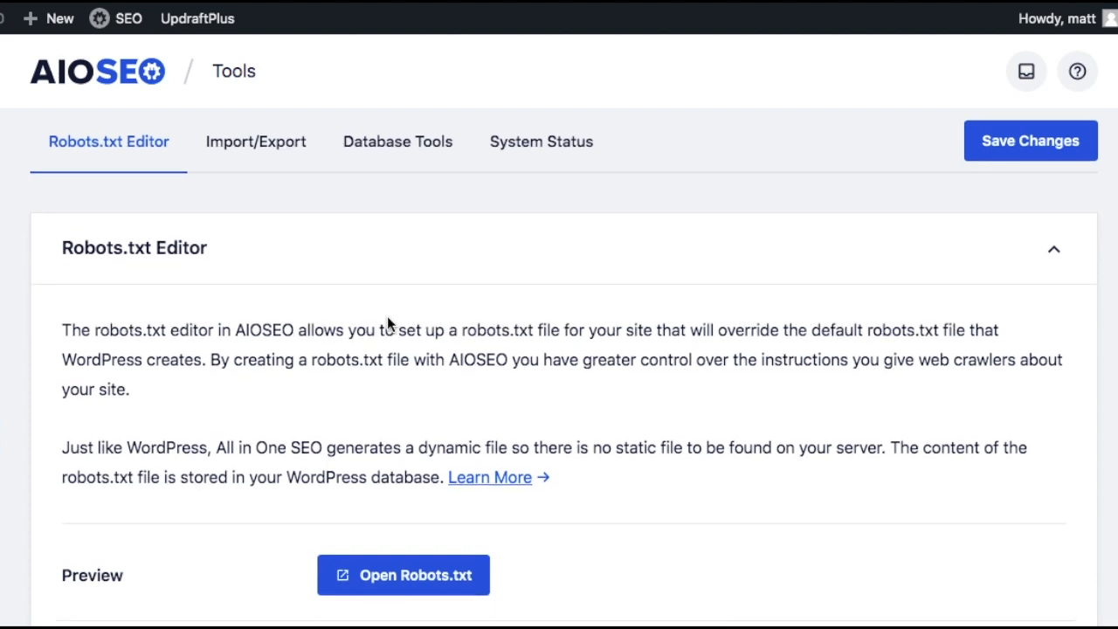
Switch on Enable Custom Robots.txt so the rule fields become editable.
scroll("down", 3)
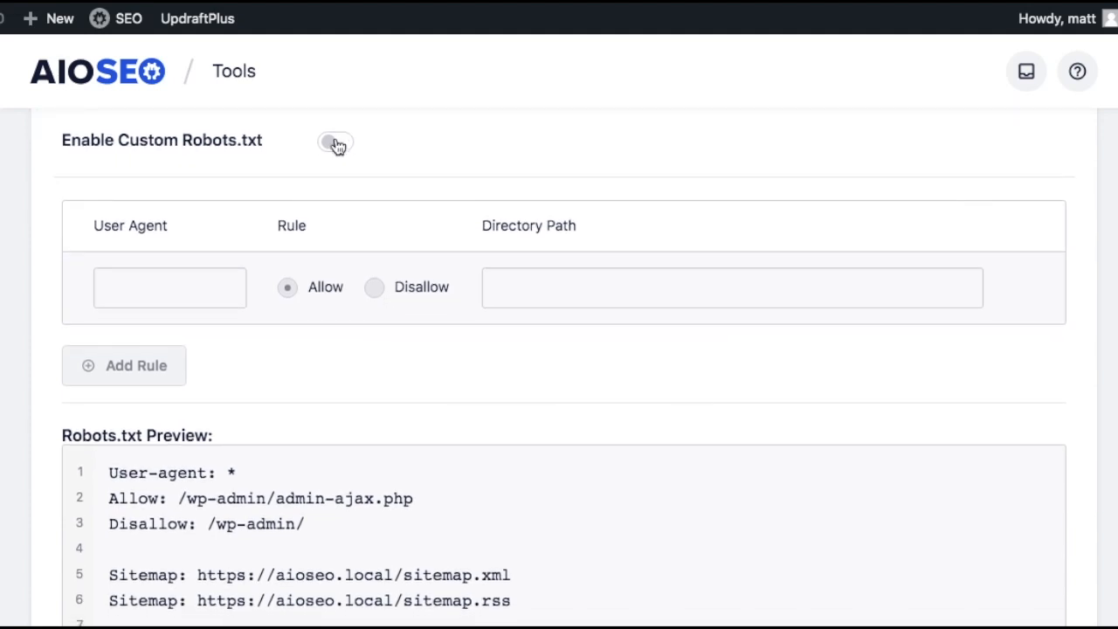
left_click(336, 142)
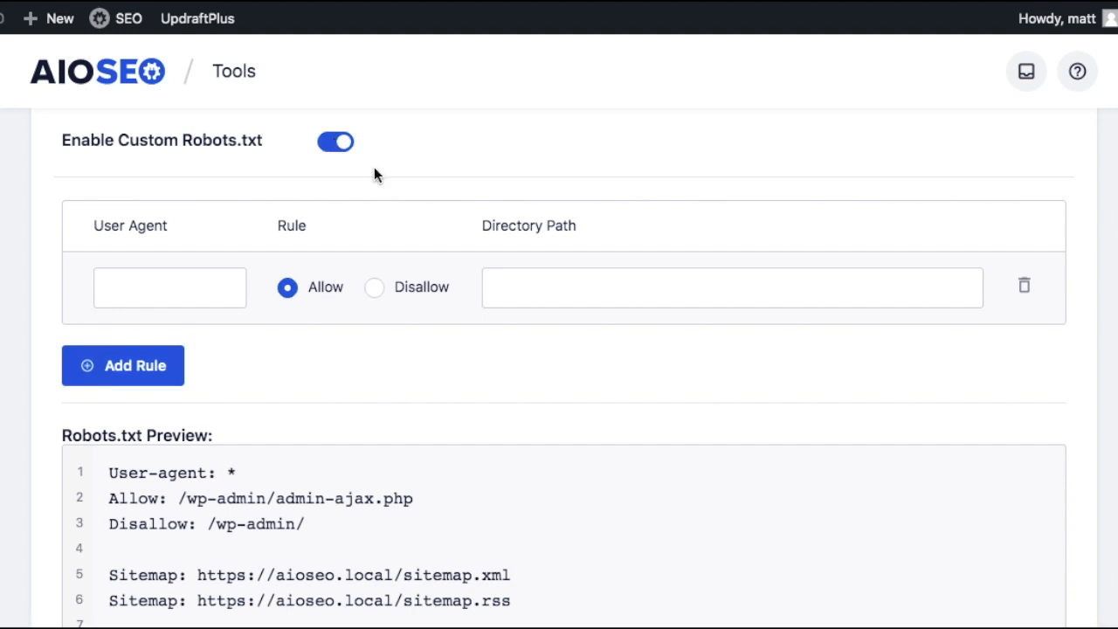
mouse_move(323, 527)
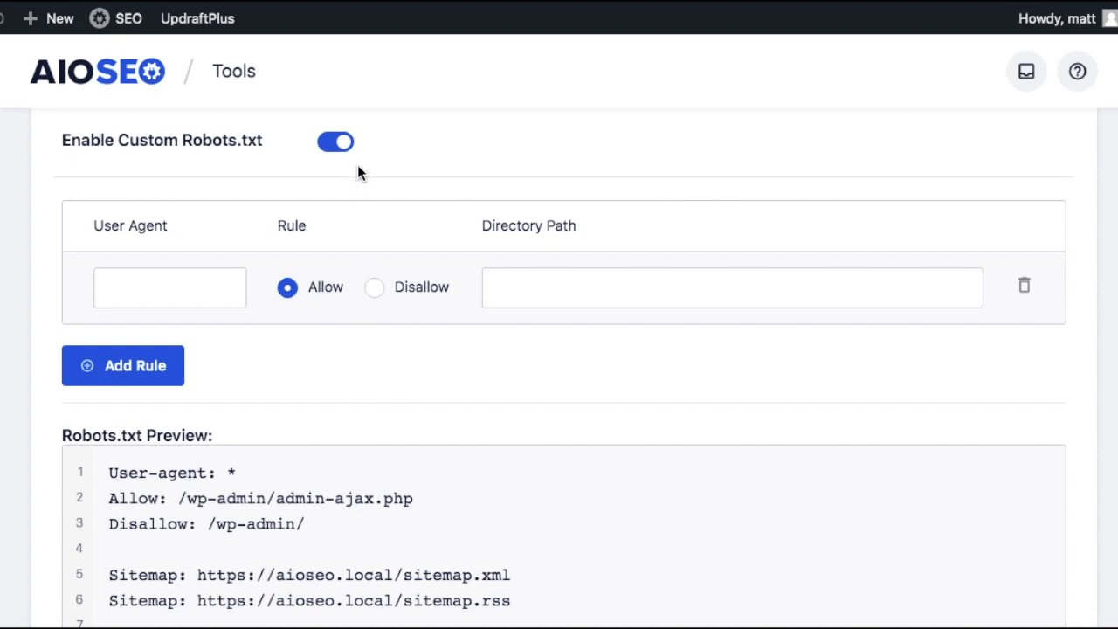
Add a Disallow rule for user agent * on /wp-content/themes/ and save changes.
left_click(169, 287)
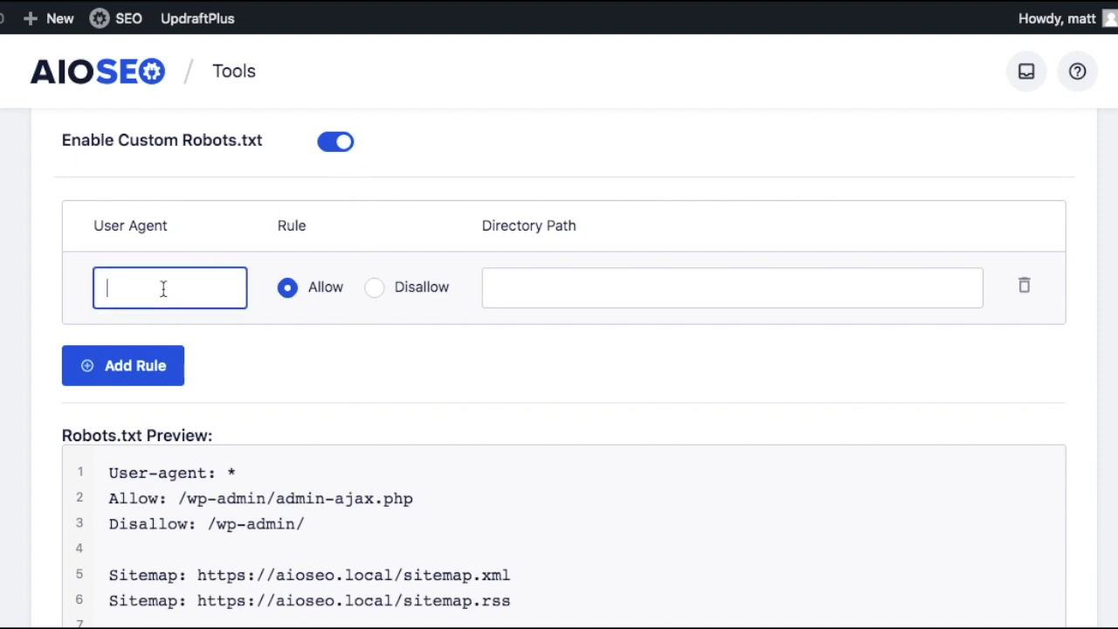
type("*")
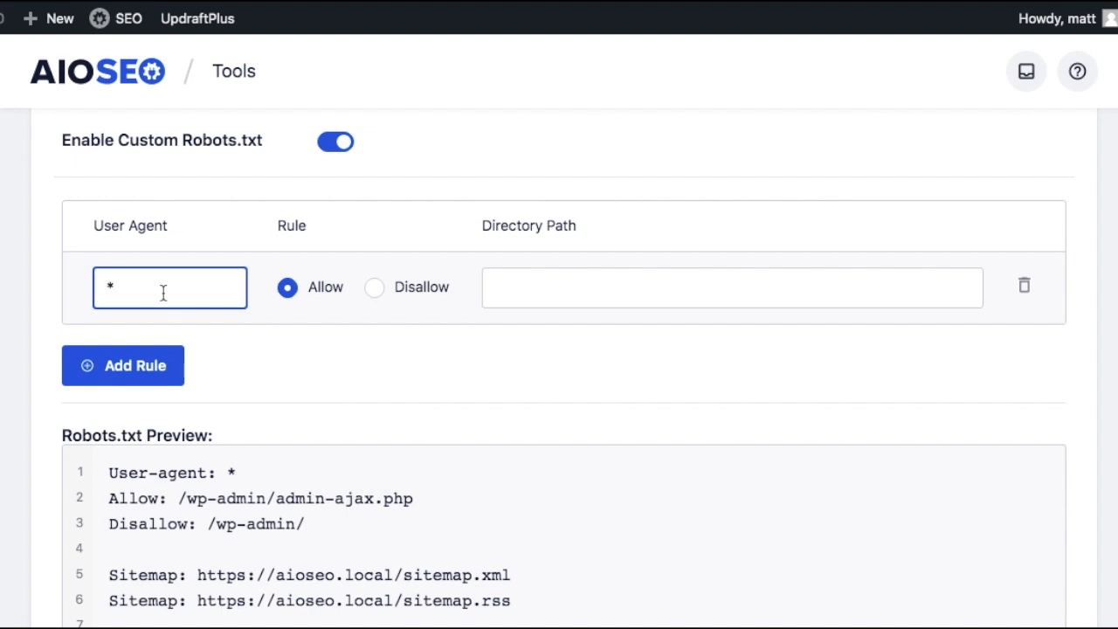
mouse_move(367, 287)
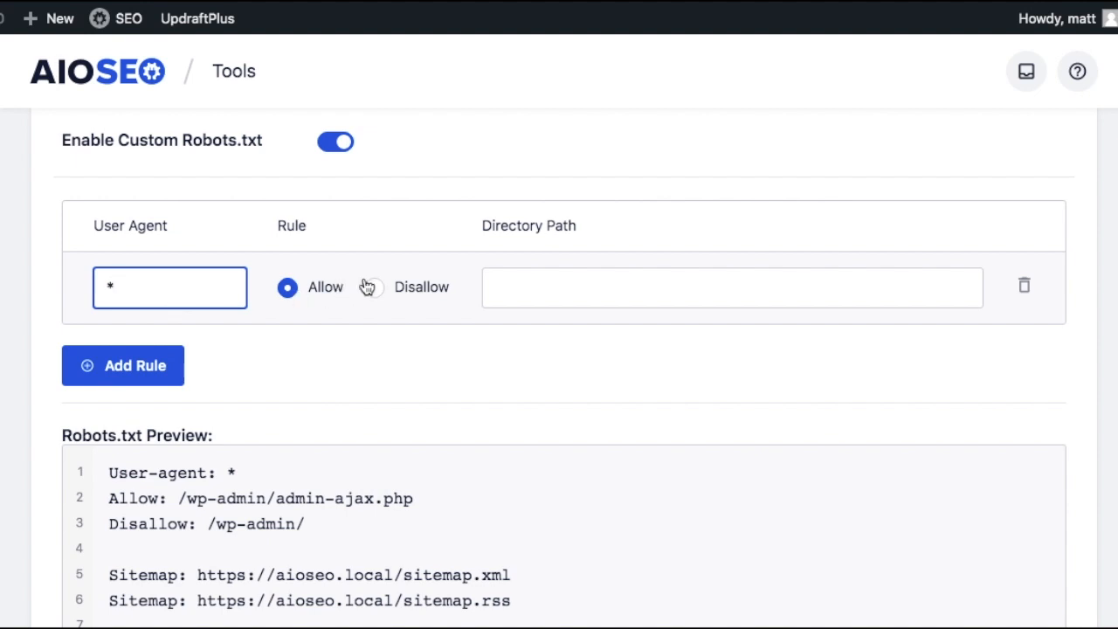
left_click(374, 287)
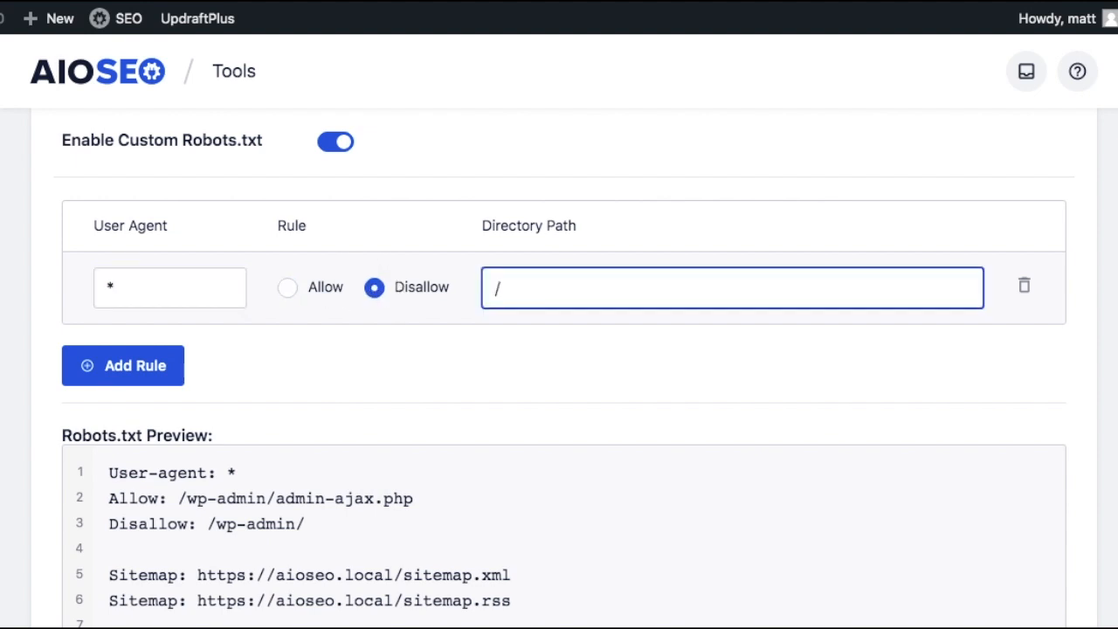
type("wp-con")
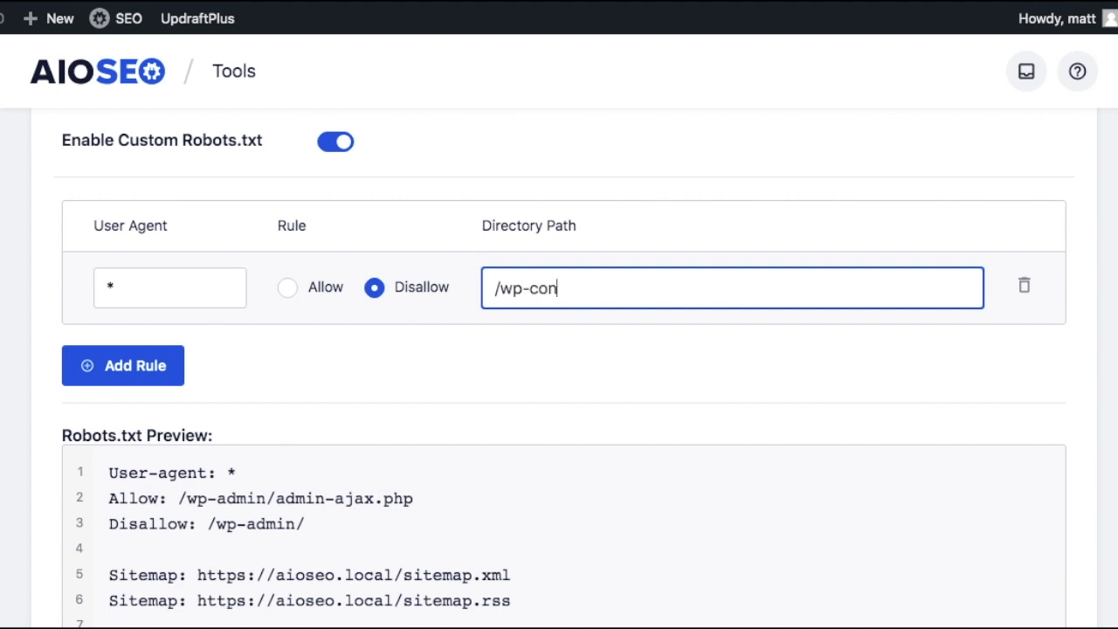
type("tent/themes")
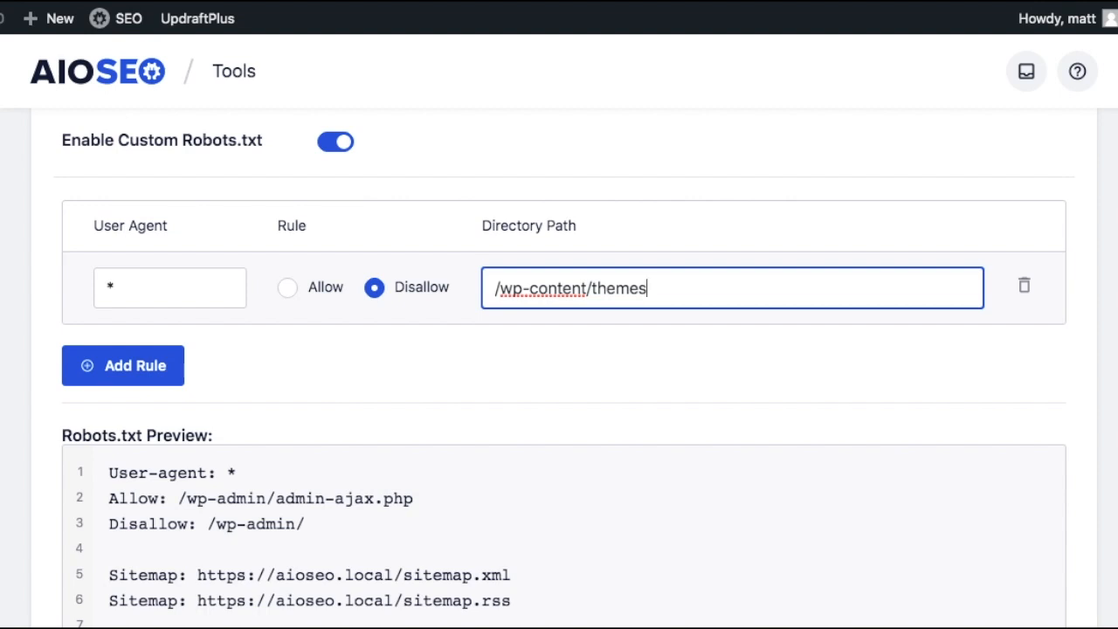
scroll("down", 3)
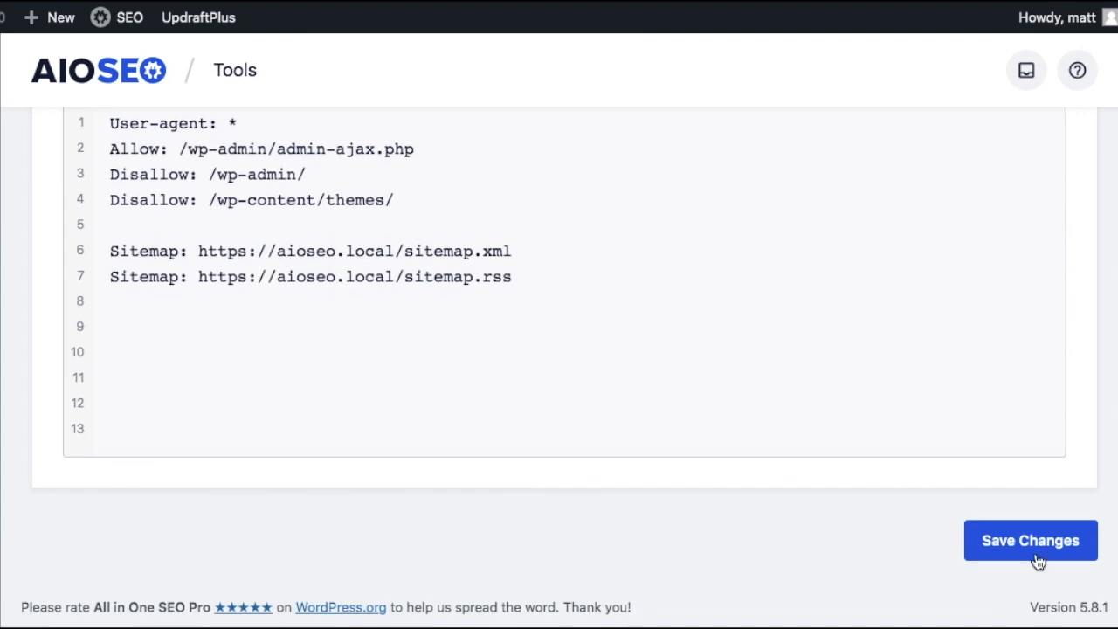
left_click(1031, 540)
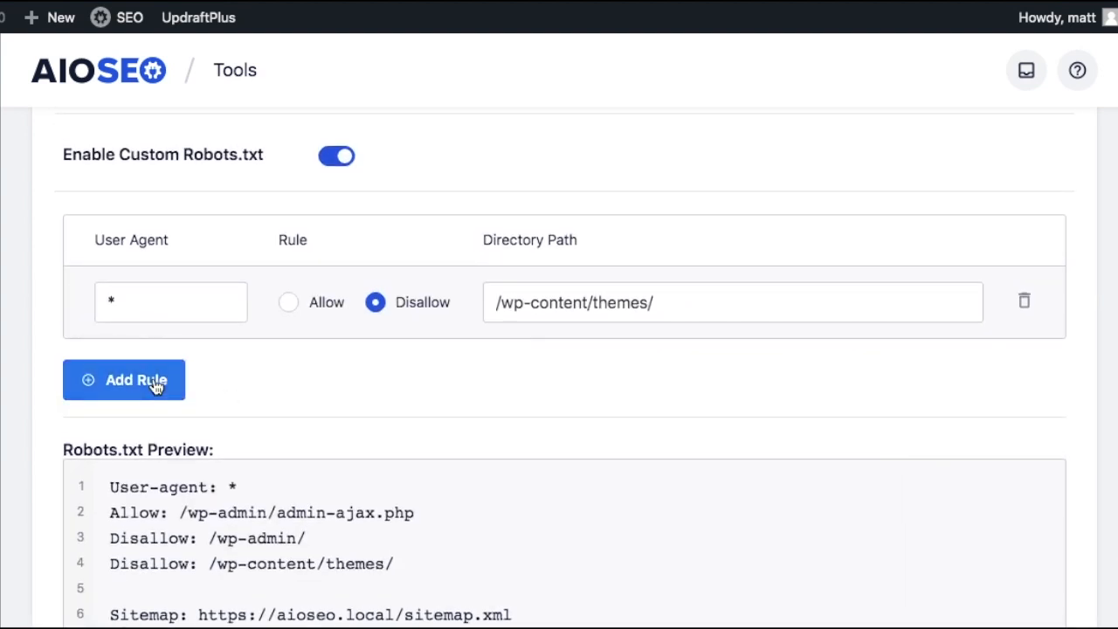
Add a second empty rule row and switch the themes rule from Disallow to Allow.
left_click(122, 379)
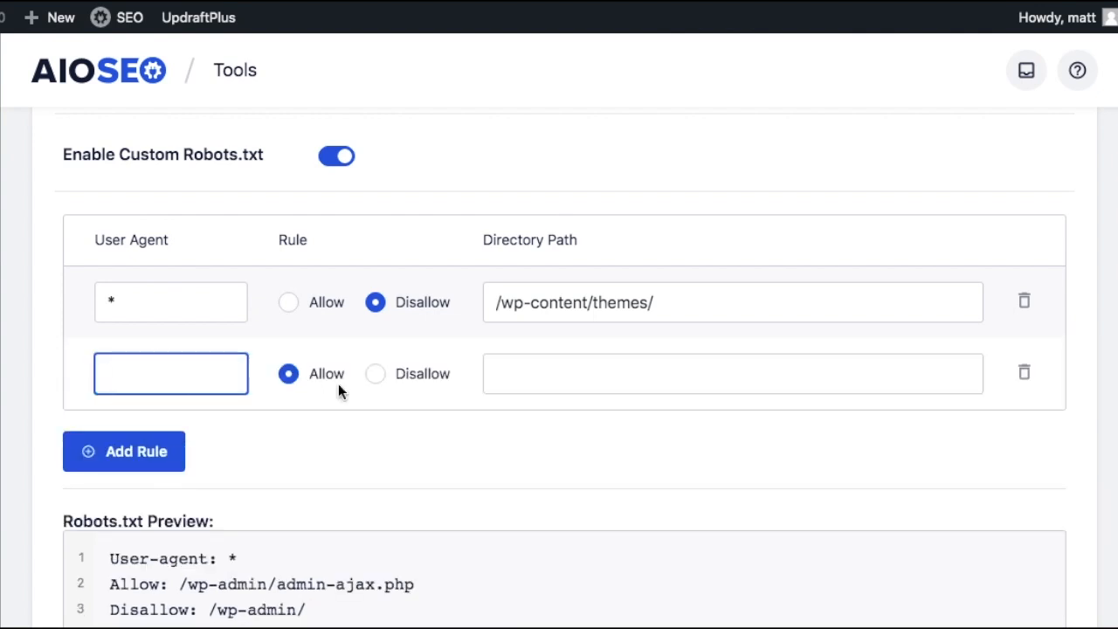
left_click(172, 301)
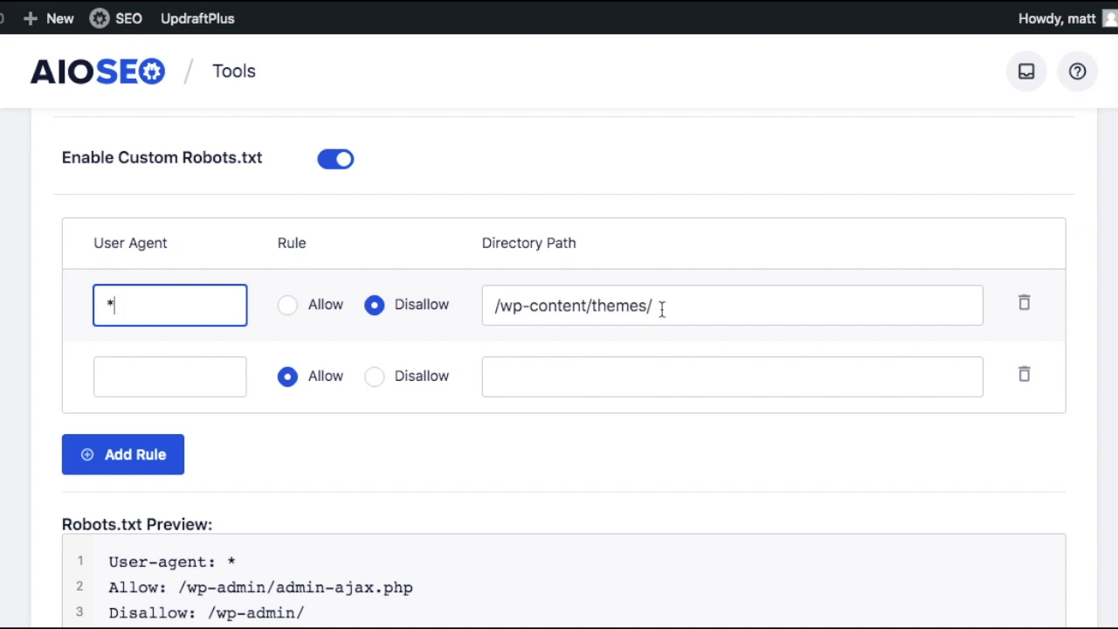
mouse_move(619, 305)
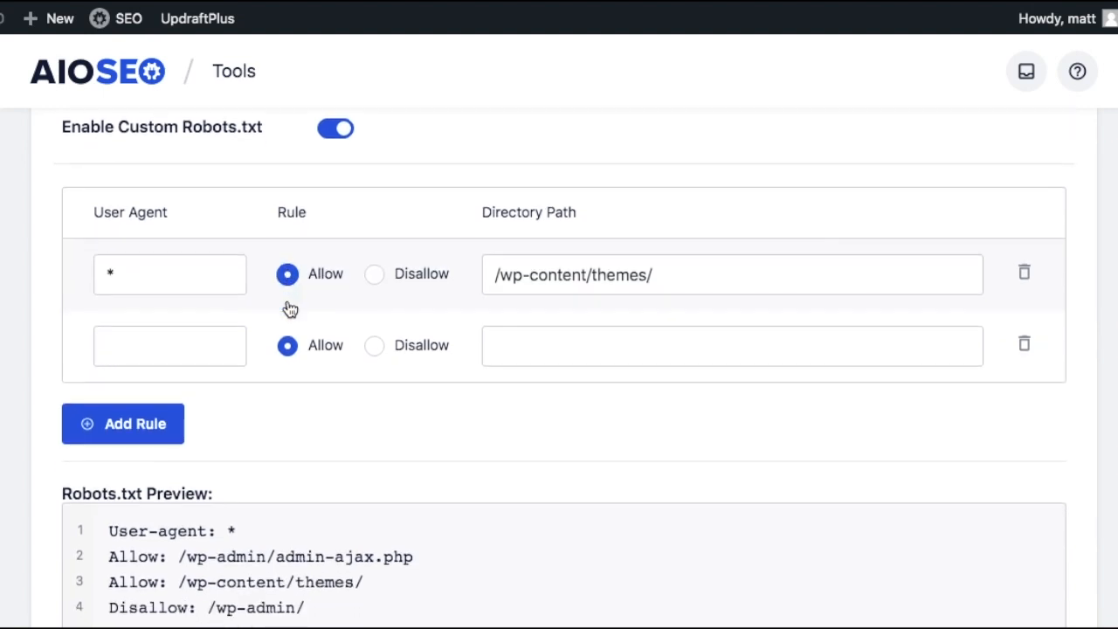
scroll("down", 3)
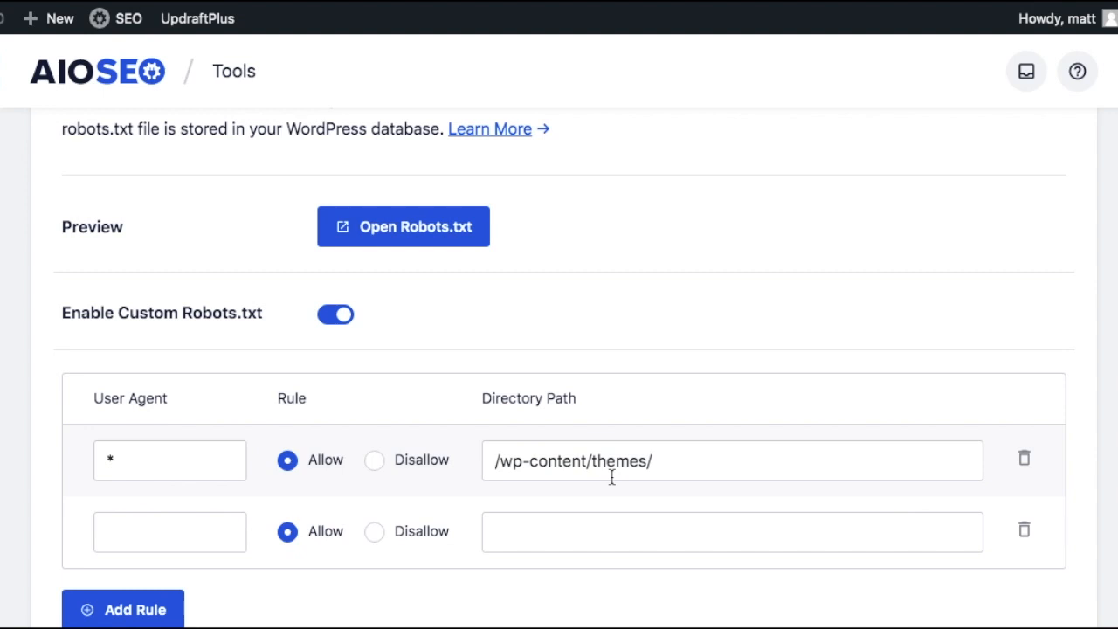
mouse_move(656, 479)
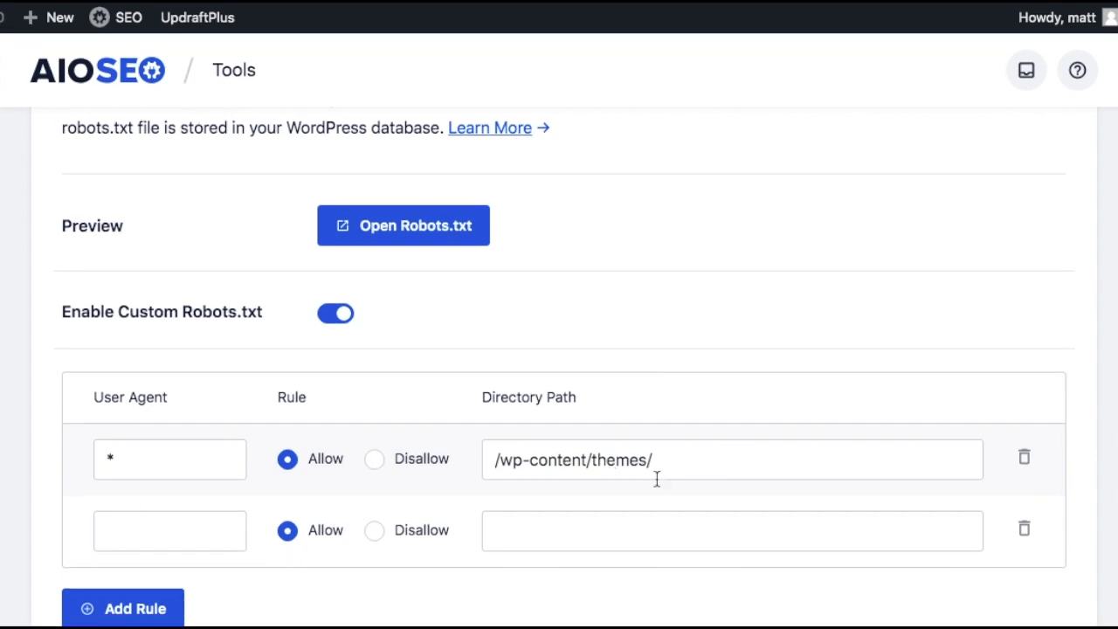
mouse_move(1024, 458)
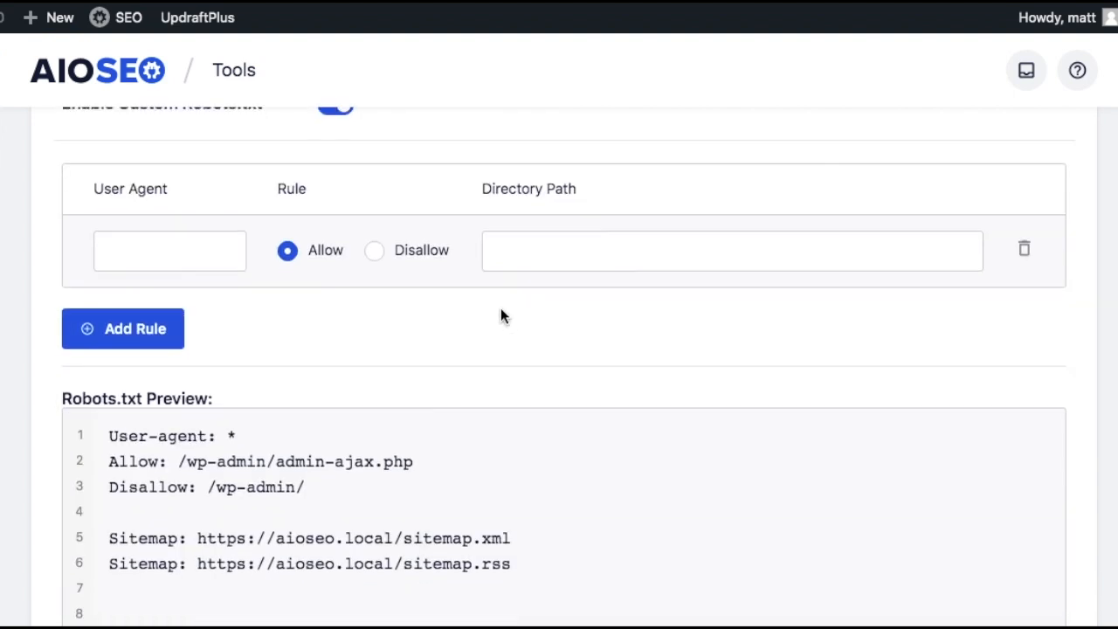
Remove the themes rule and view the live robots.txt showing only admin rules and sitemaps.
scroll("down", 3)
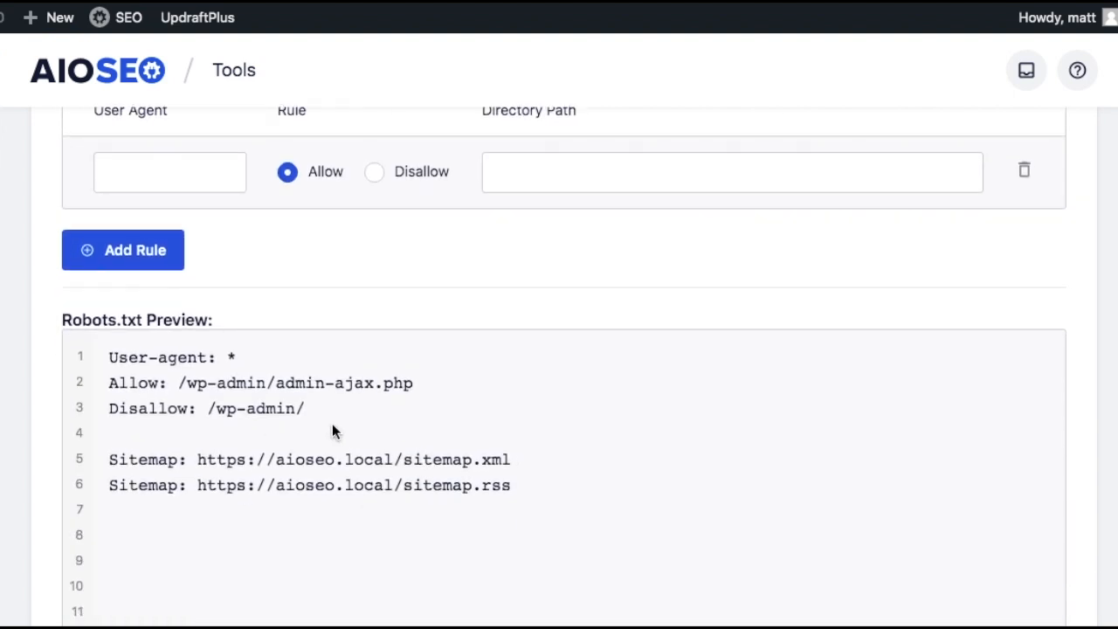
mouse_move(329, 428)
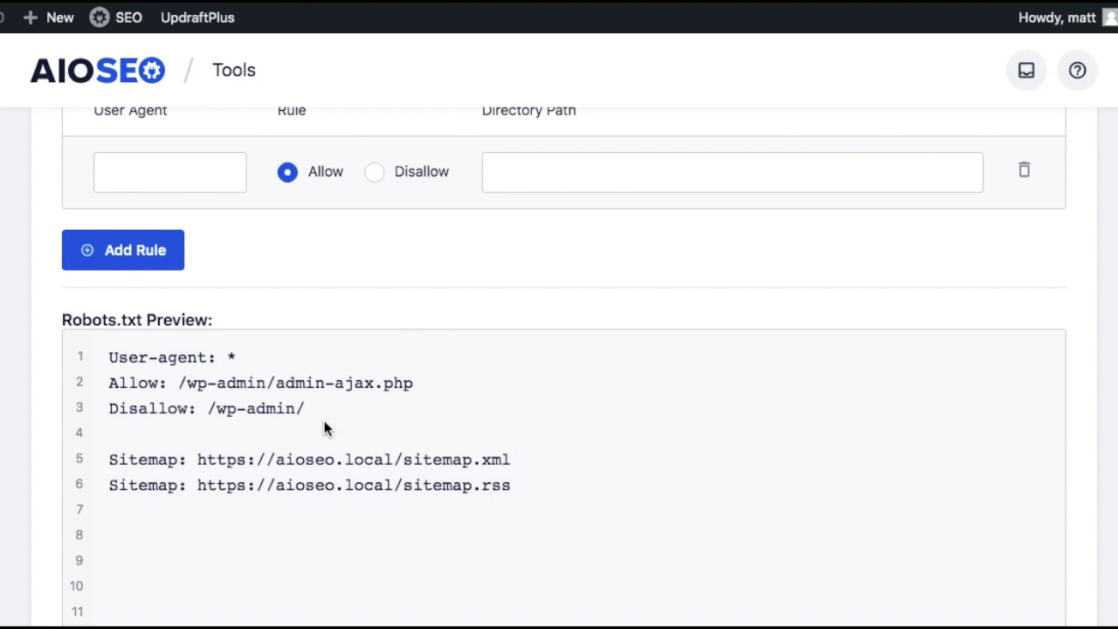
mouse_move(388, 297)
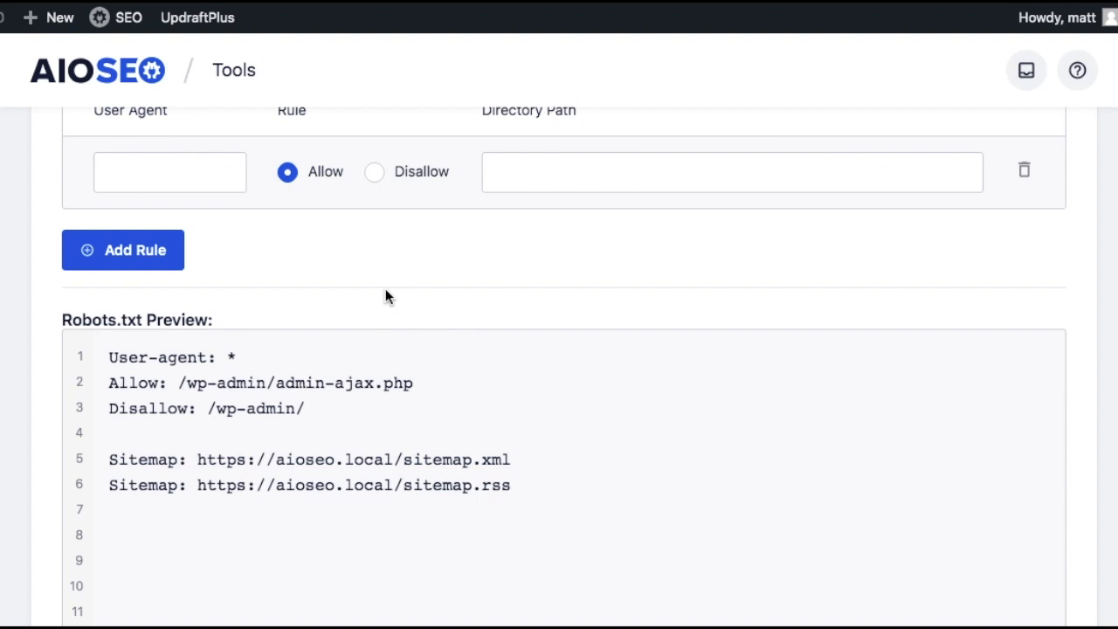
scroll("up", 3)
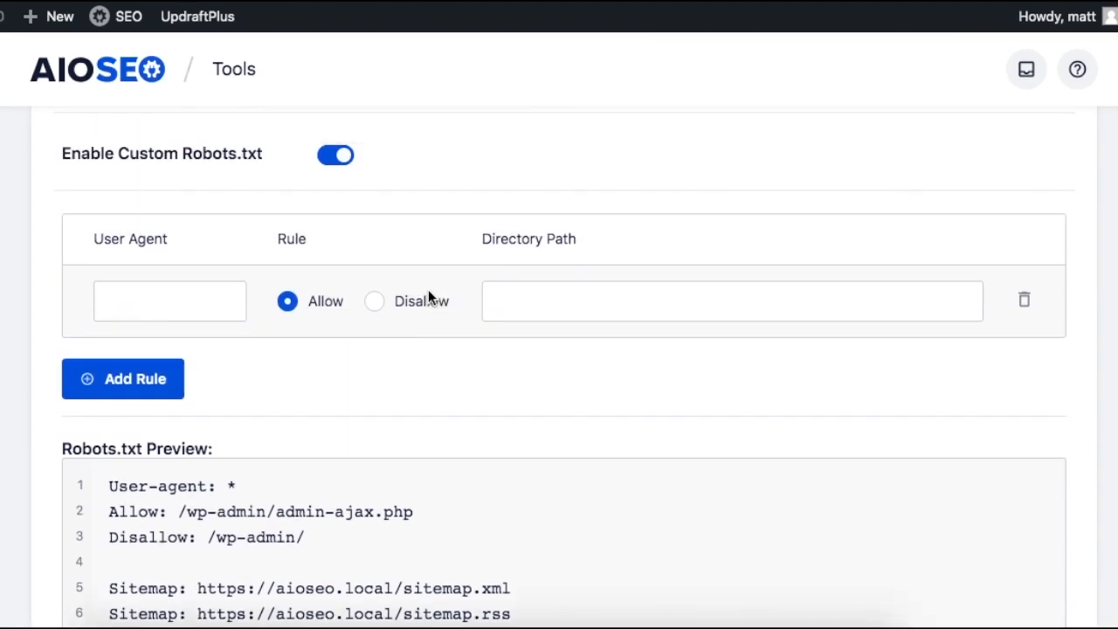
scroll("up", 3)
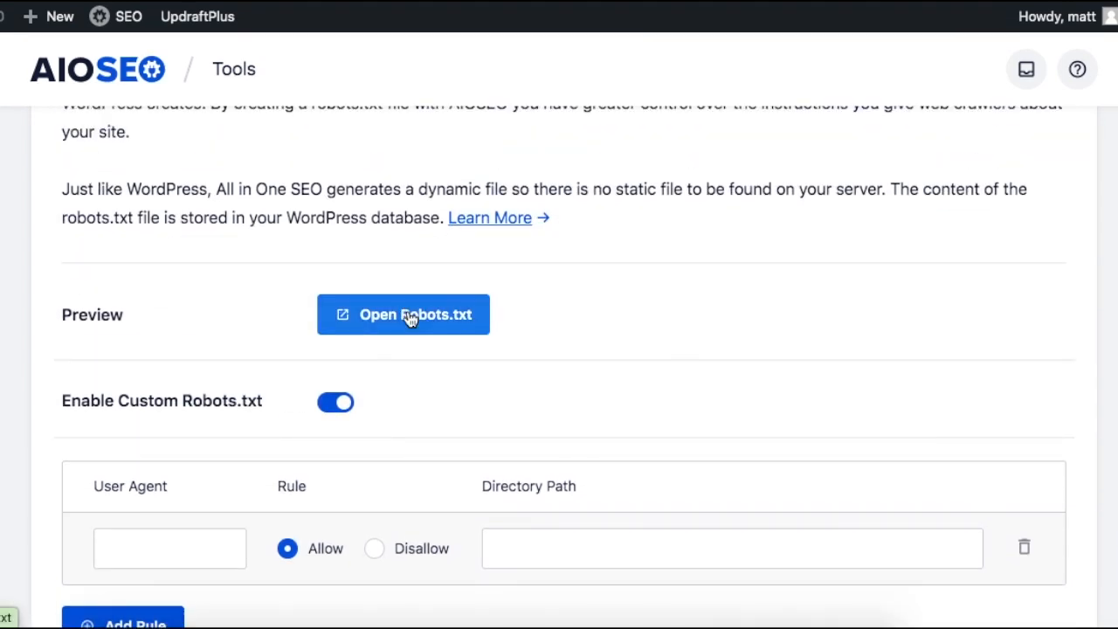
left_click(402, 315)
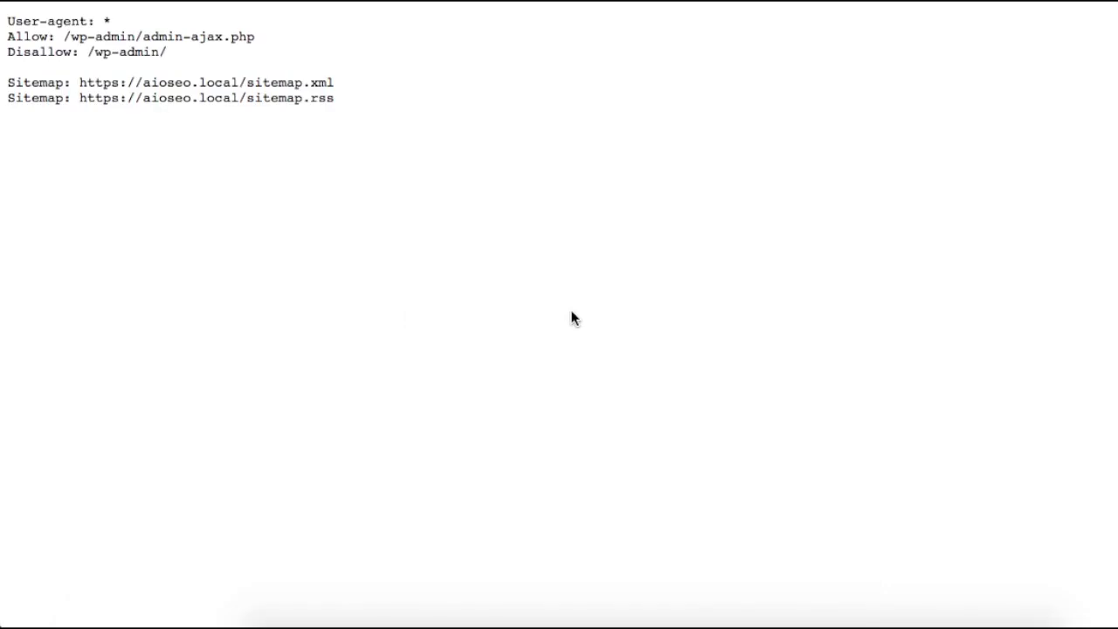